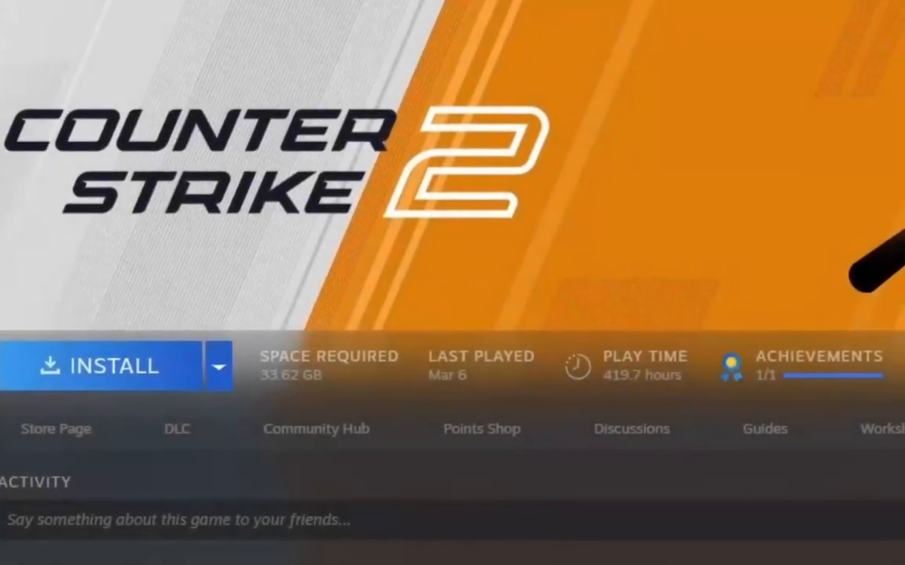
- Download the SteamSetup installer from the Steam About page into the Downloads folder
scroll("down", 3)
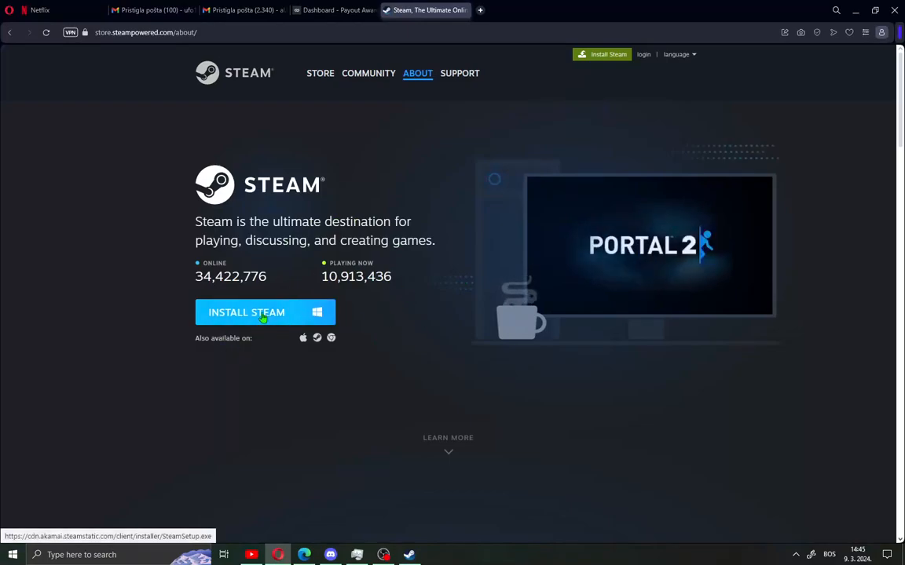
left_click(264, 313)
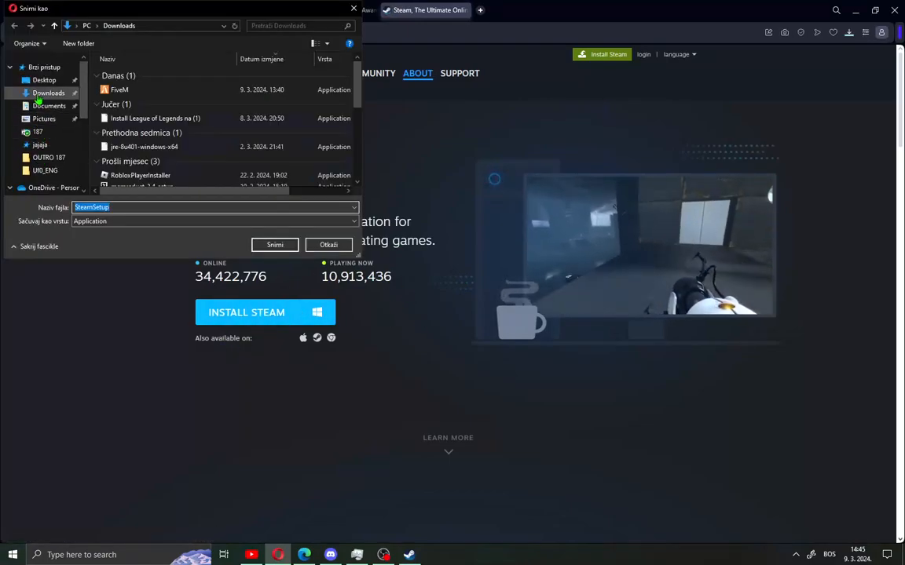
left_click(275, 245)
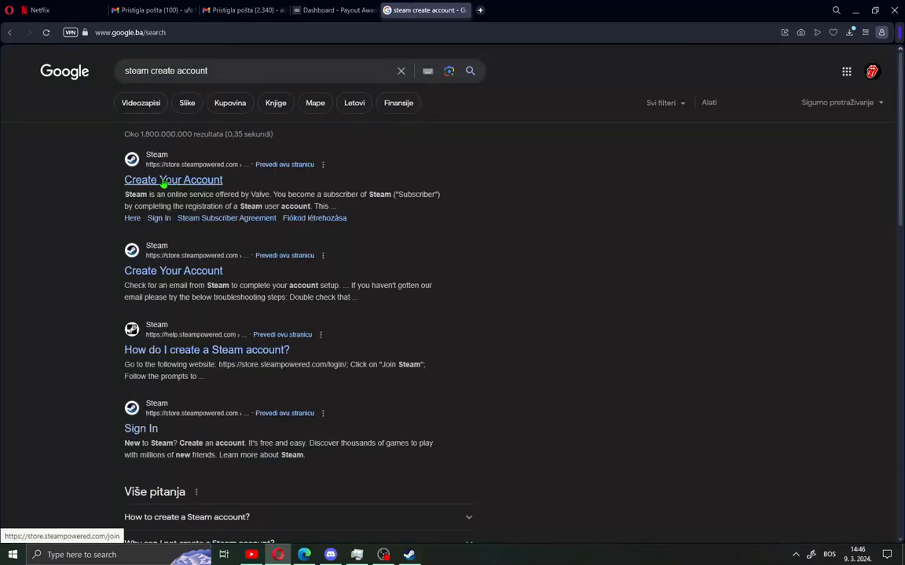
- Go from the Google results to Steam's Create Your Account sign-up page
left_click(173, 179)
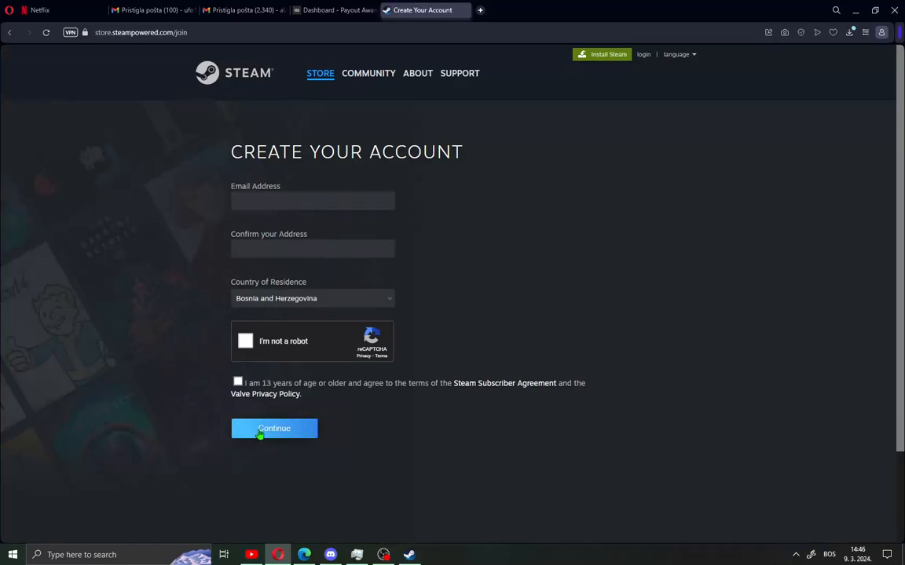
mouse_move(524, 329)
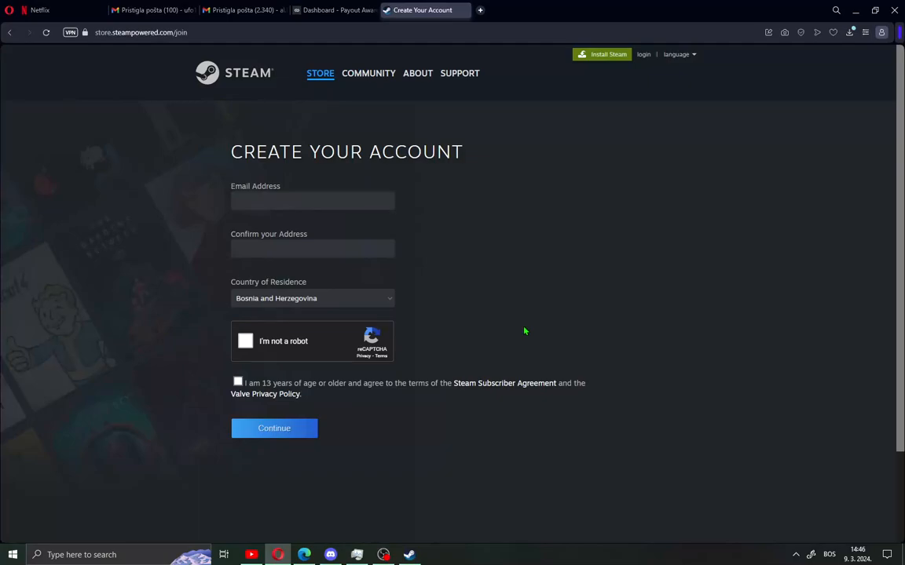
mouse_move(830, 49)
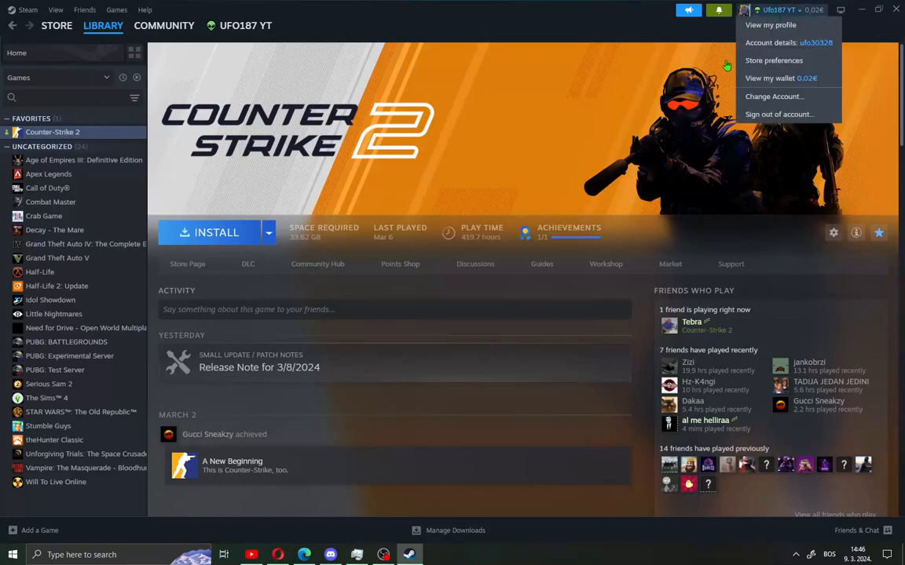
mouse_move(770, 25)
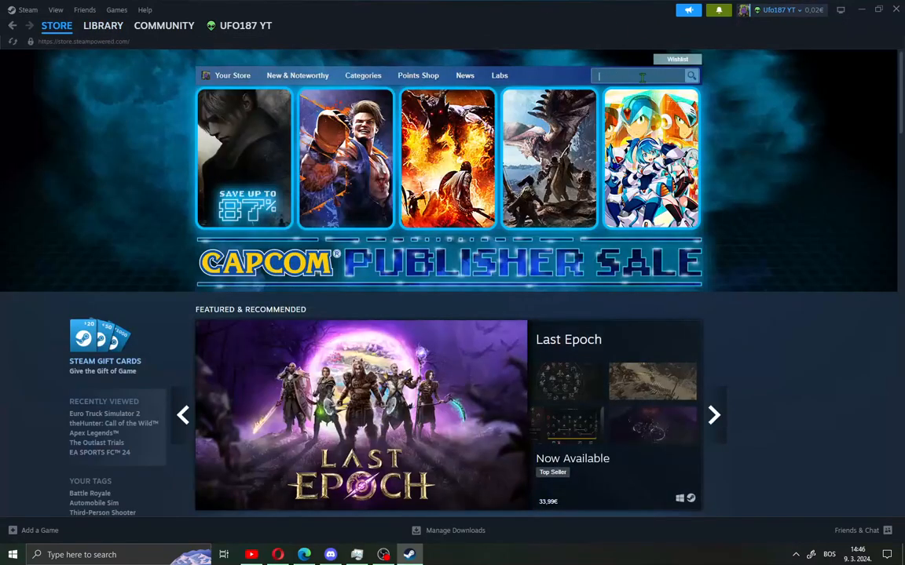
type("cs2")
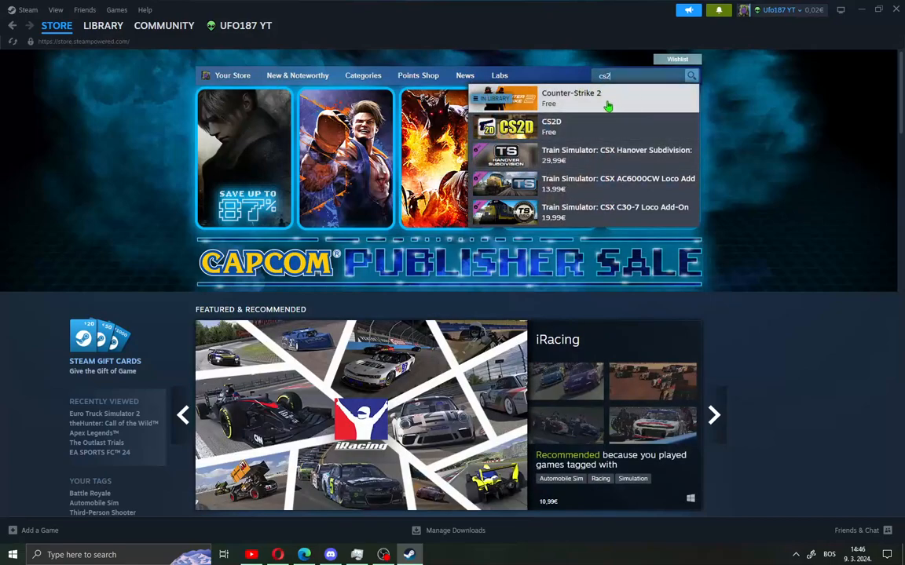
left_click(571, 97)
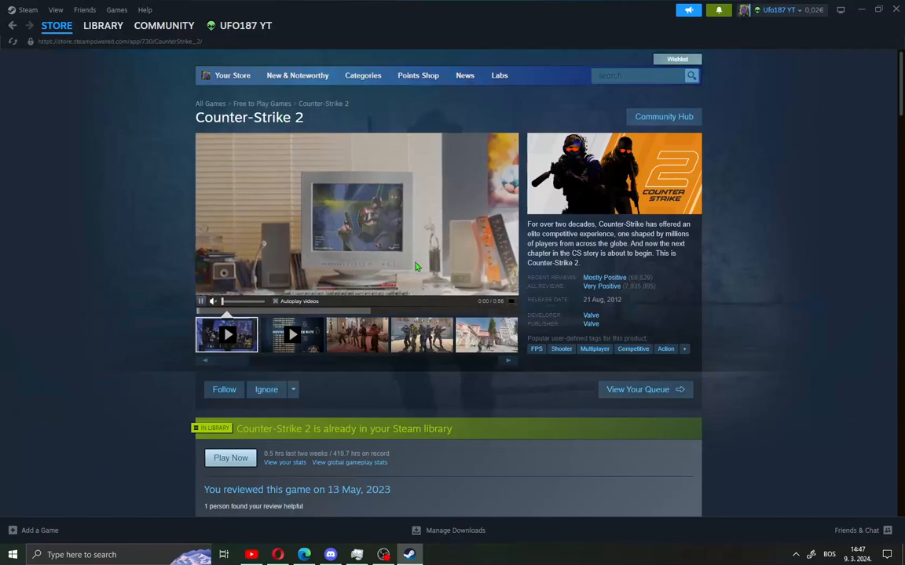
scroll("down", 3)
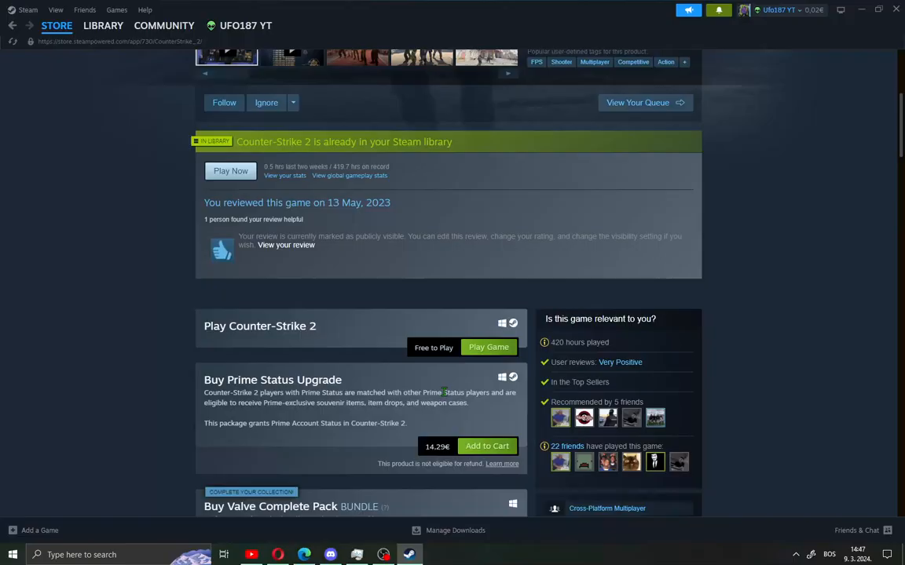
mouse_move(179, 118)
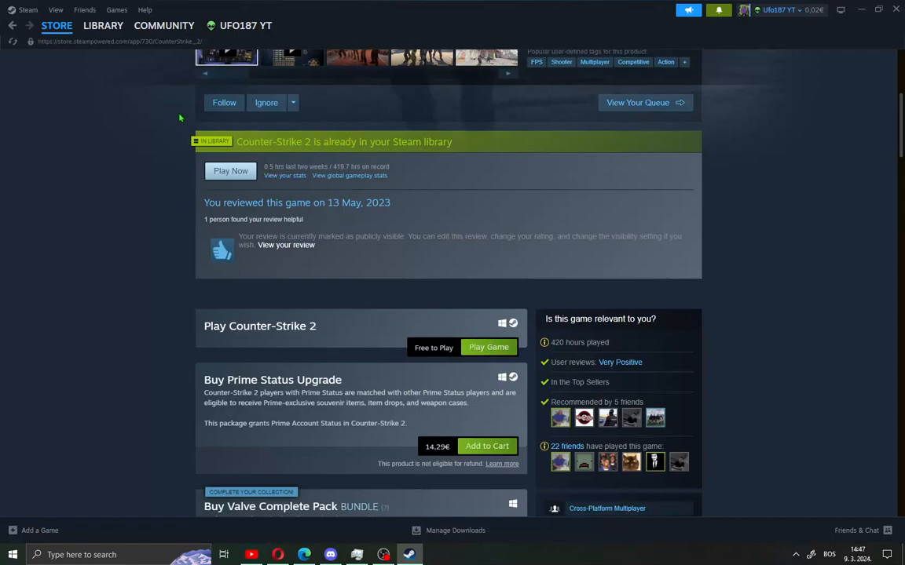
left_click(104, 25)
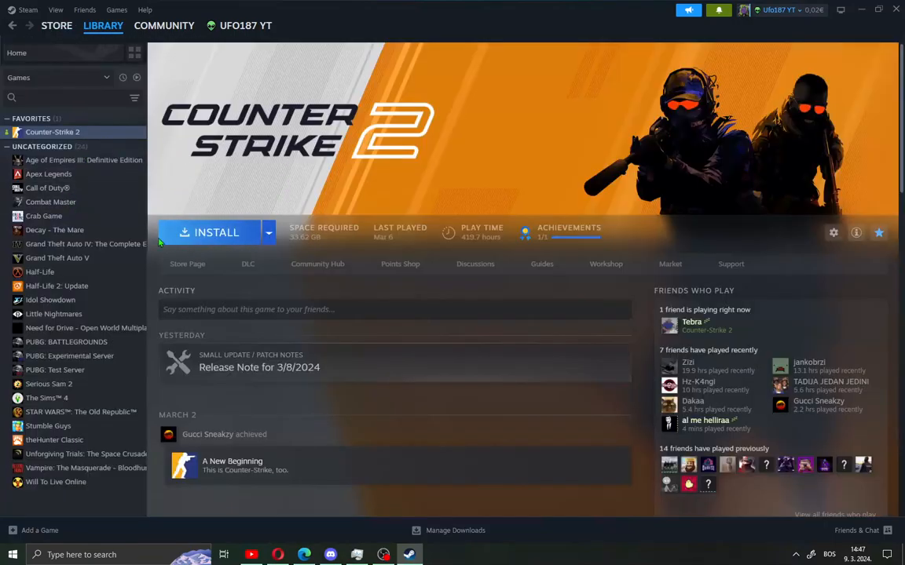
- Install Counter-Strike 2 to Local Drive (C:) with shortcuts enabled, then pause so the download stays queued
left_click(210, 232)
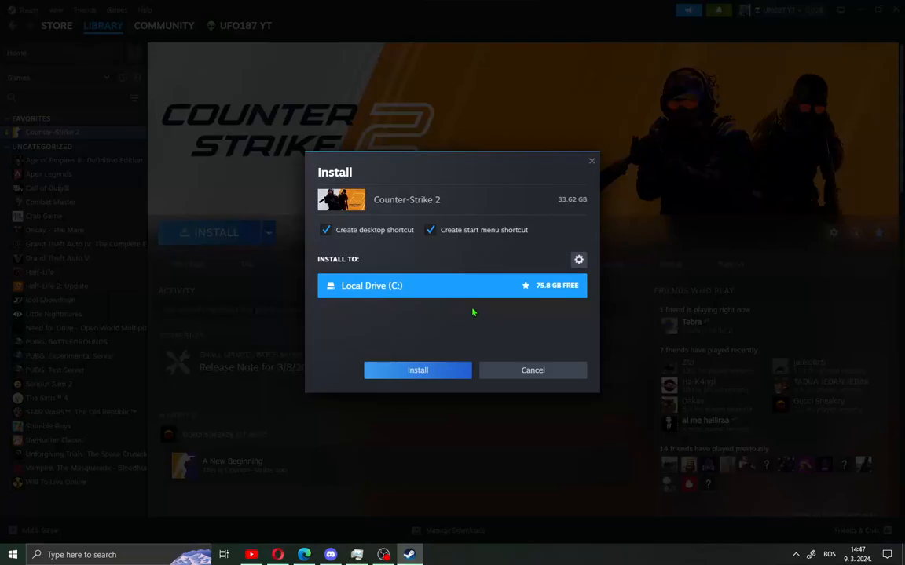
left_click(417, 370)
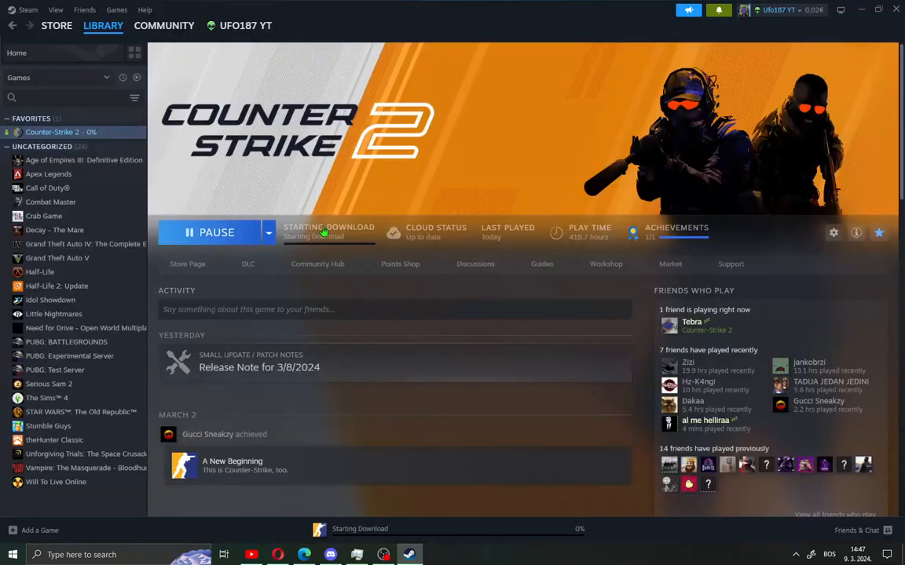
left_click(217, 233)
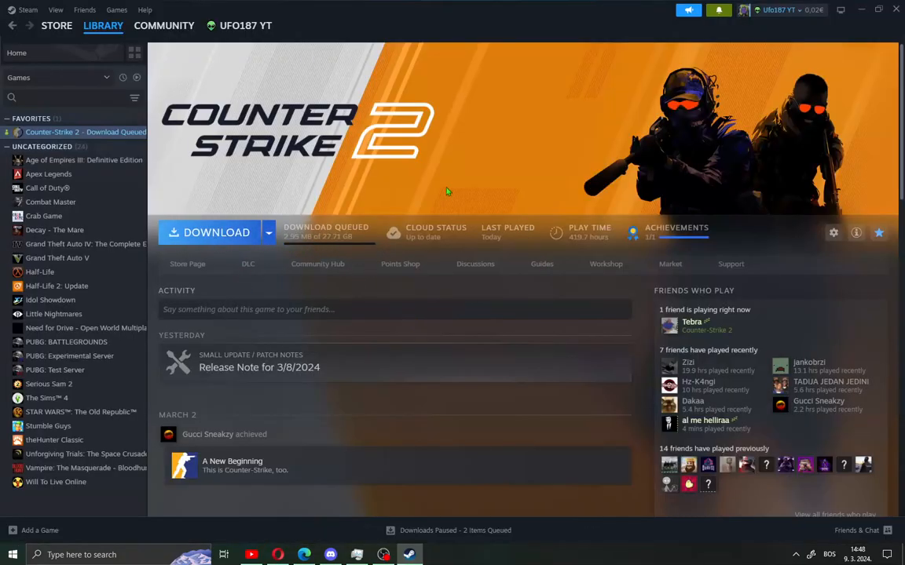
mouse_move(496, 330)
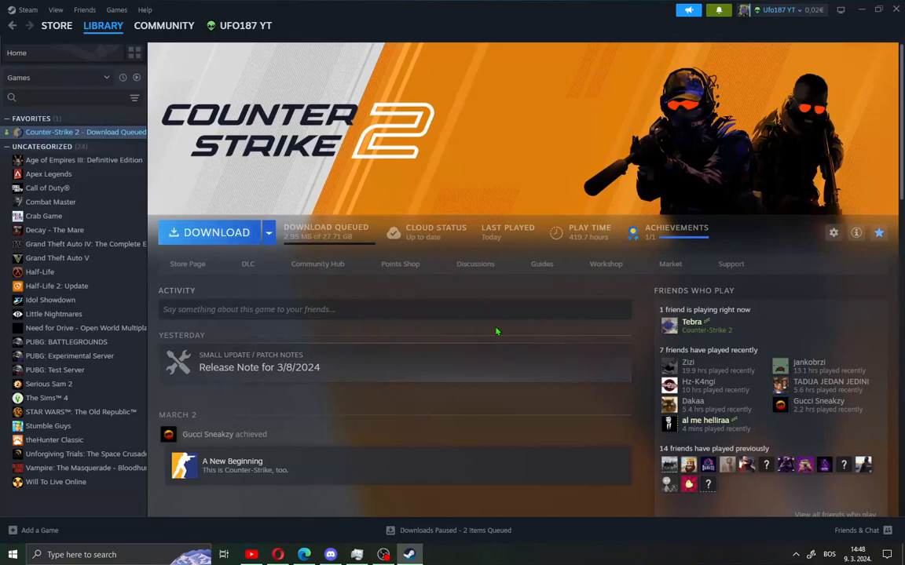